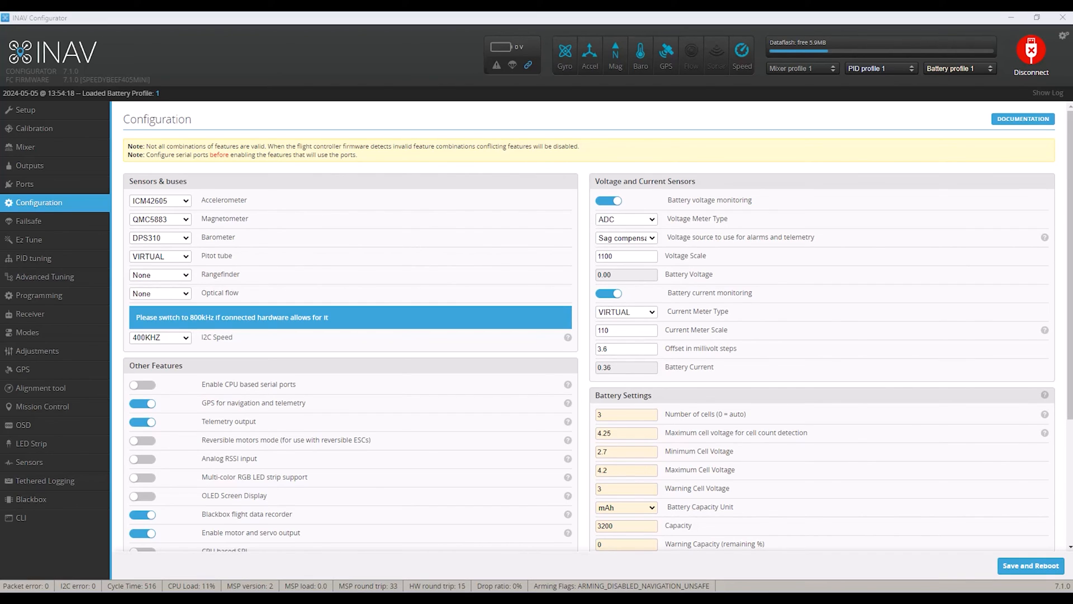
Switch to the Mission Control page showing the empty satellite map
left_click(43, 405)
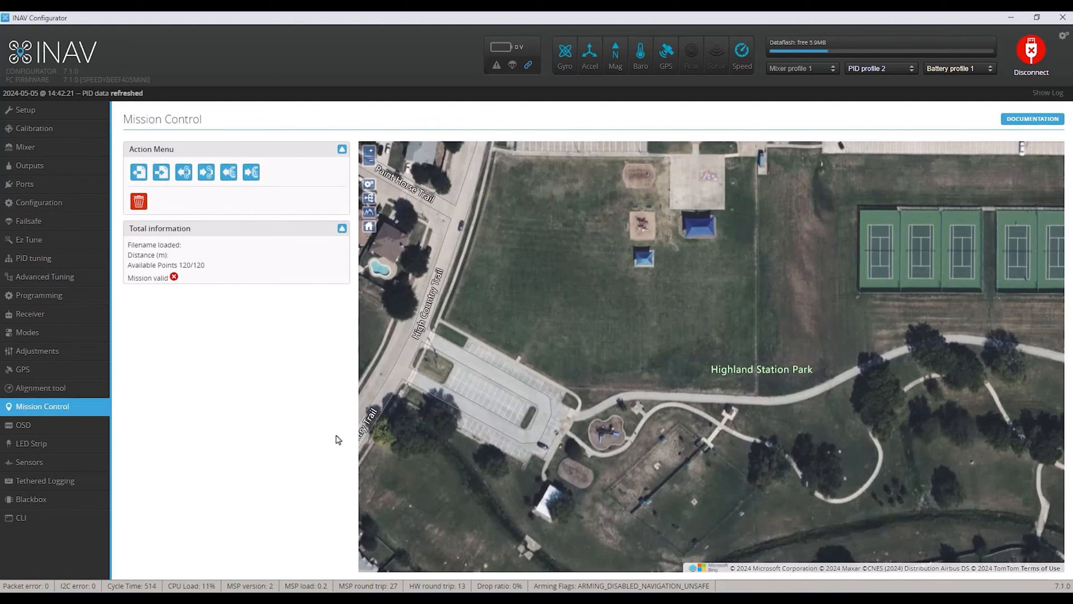
mouse_move(652, 349)
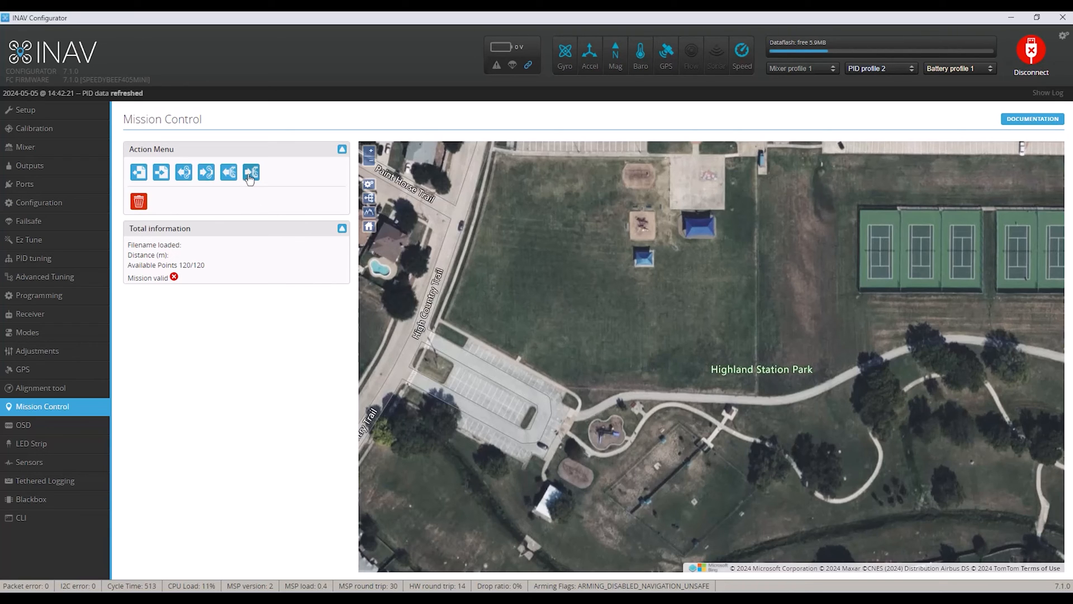
Load the EEPROM mission from the flight controller, showing WP1–WP3 as valid
left_click(228, 172)
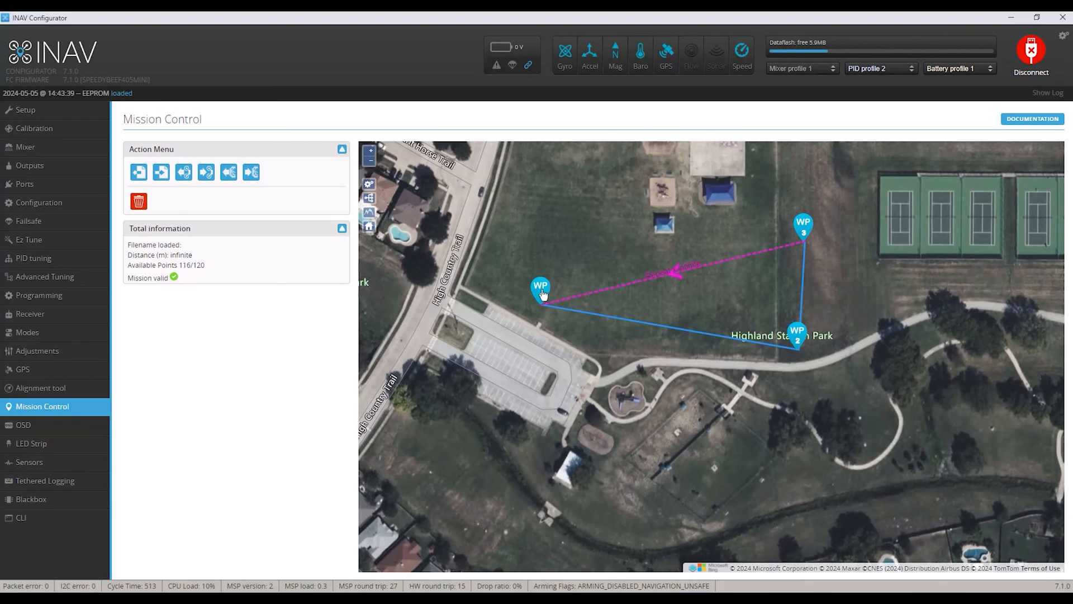
Review waypoints 1, 2 and 3 in turn, ending on WP3 with its JUMP action
left_click(540, 287)
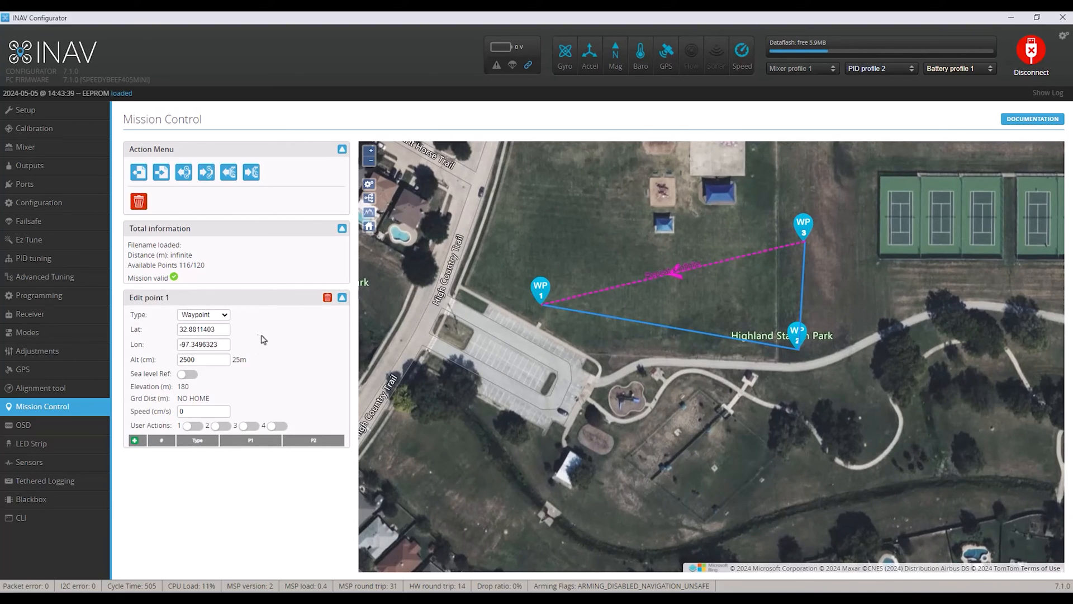
mouse_move(236, 362)
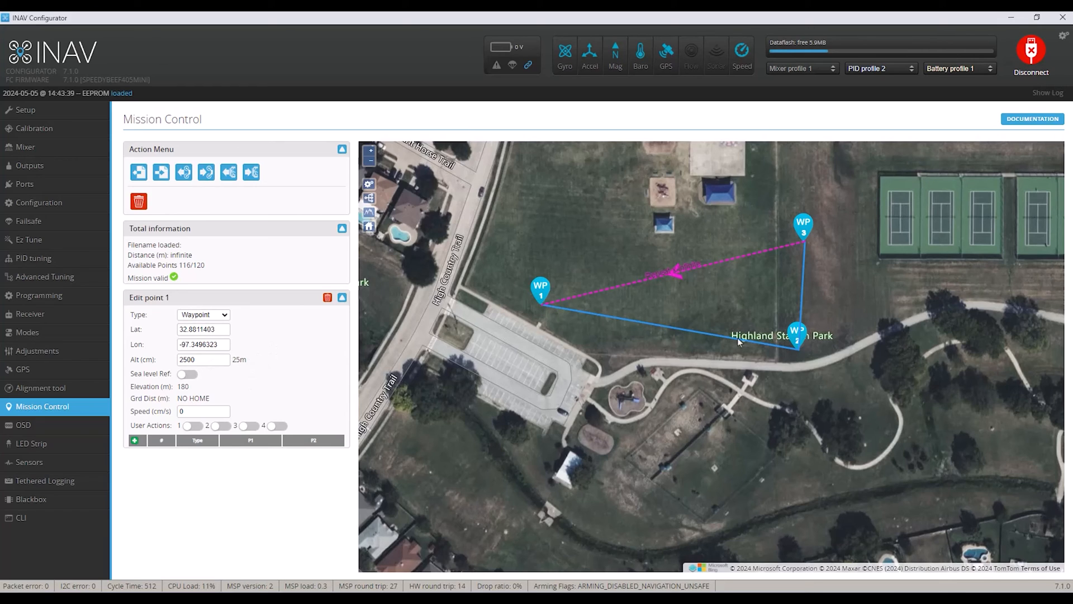
left_click(796, 333)
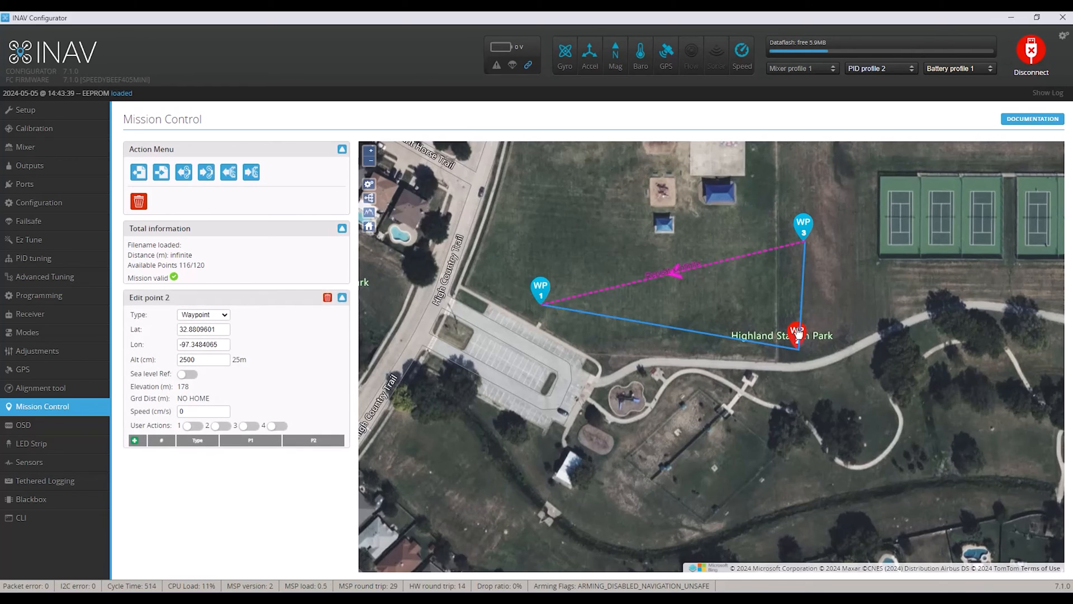
mouse_move(819, 232)
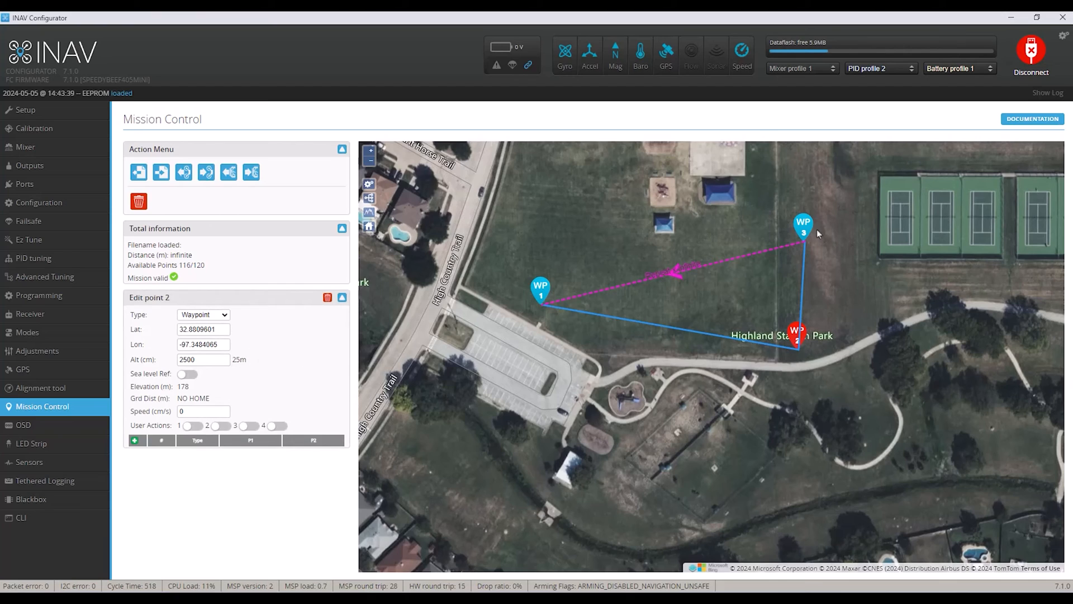
left_click(804, 225)
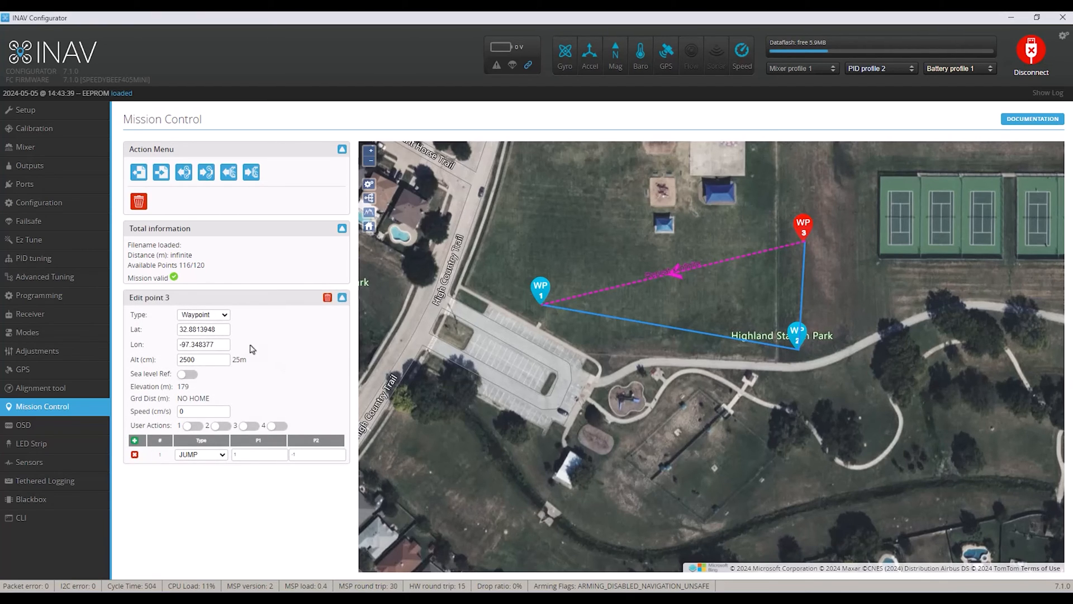
mouse_move(221, 465)
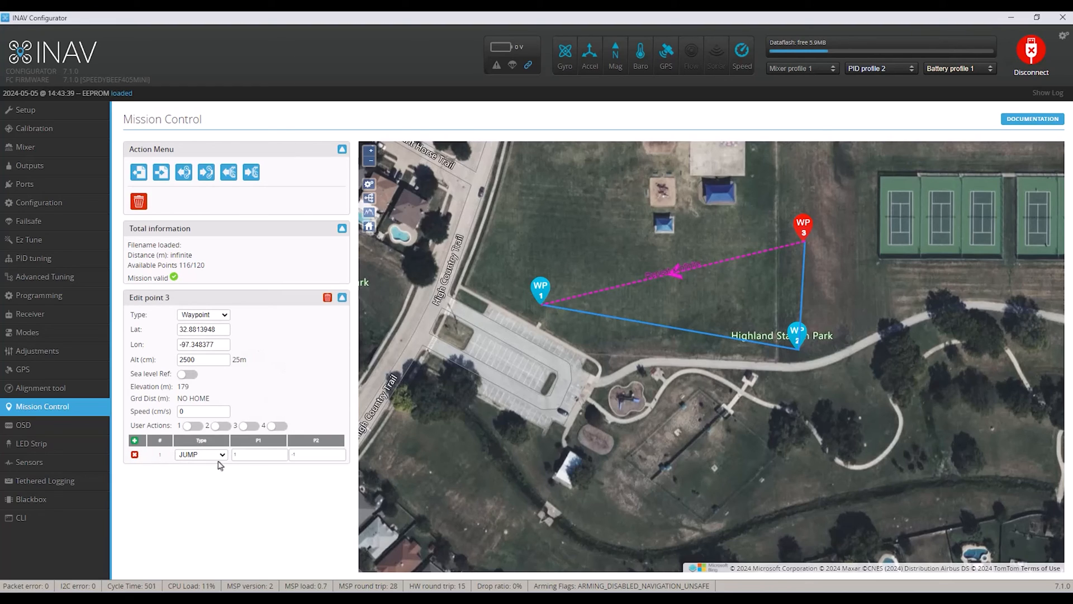
mouse_move(544, 309)
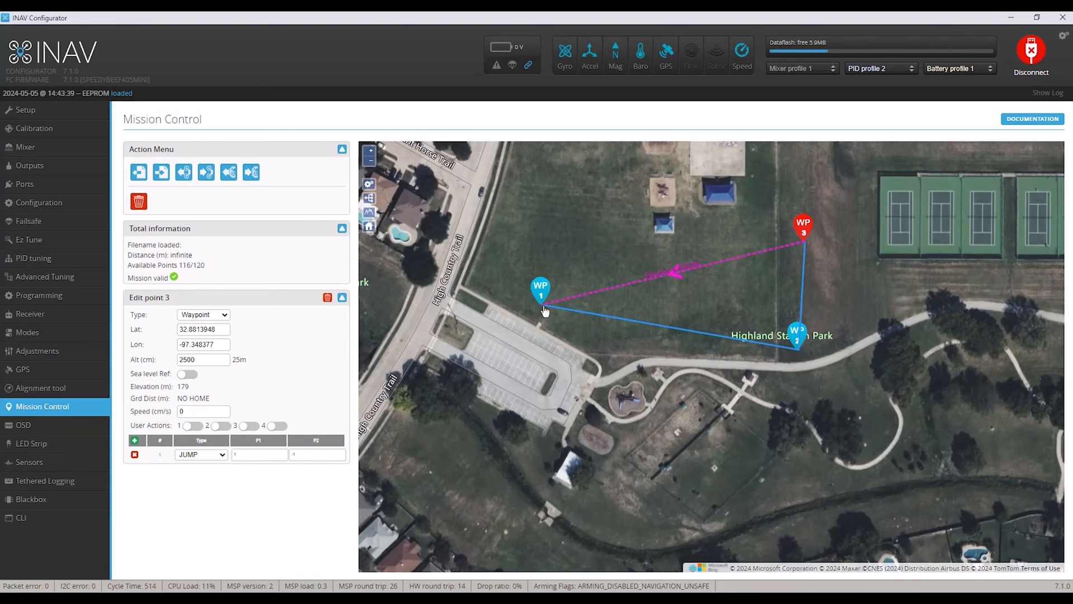
mouse_move(308, 469)
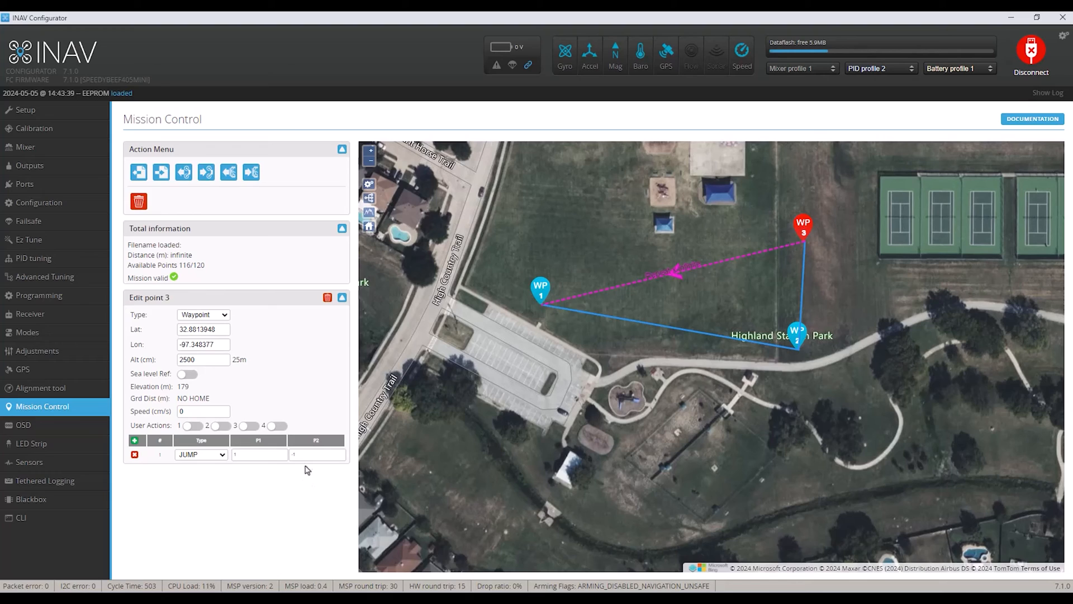
left_click(315, 455)
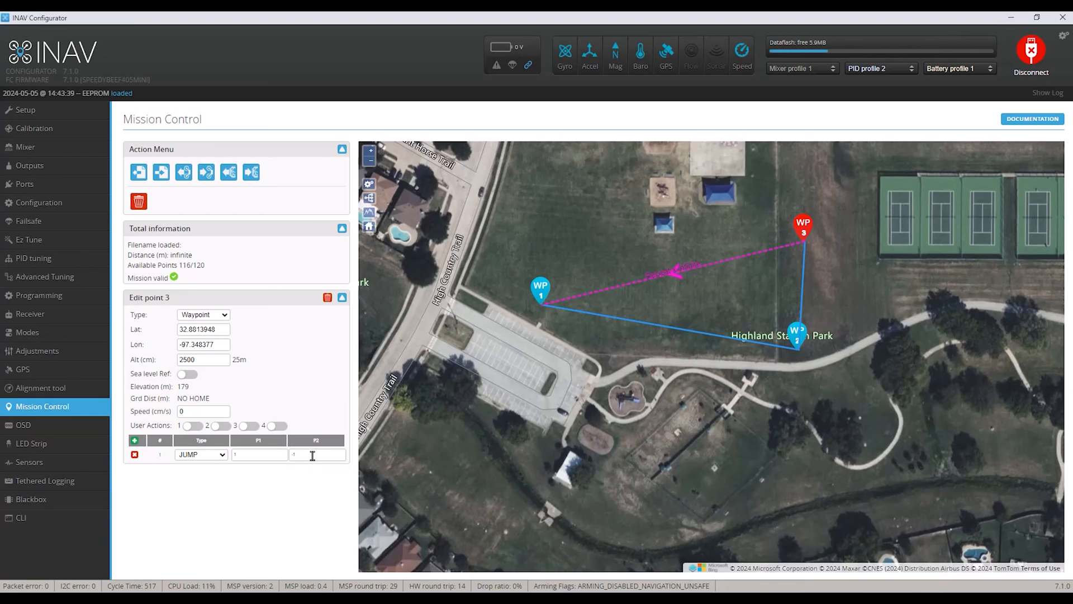
mouse_move(776, 246)
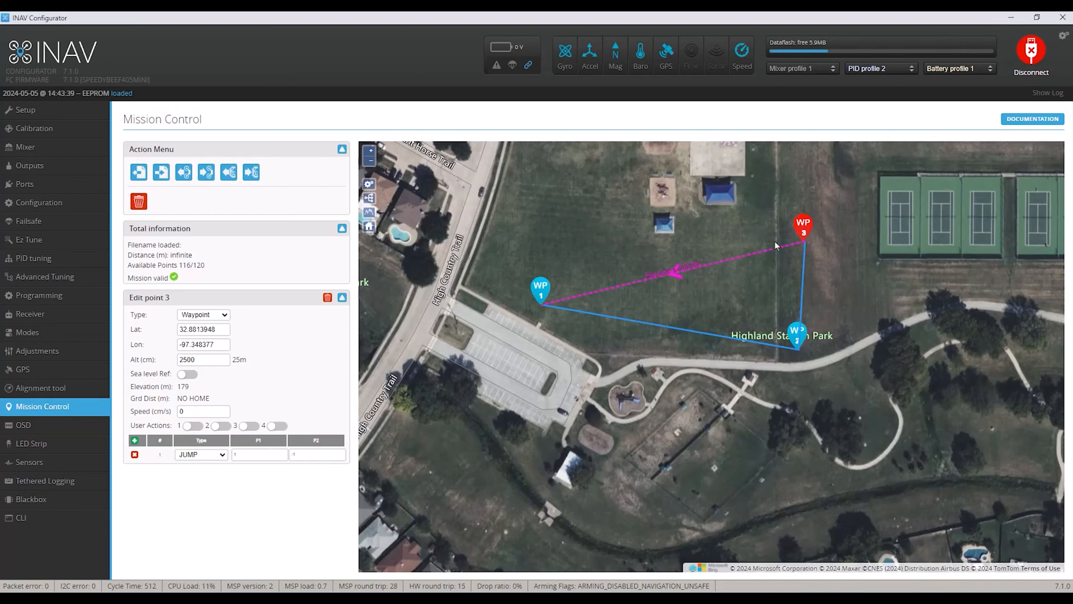
mouse_move(803, 235)
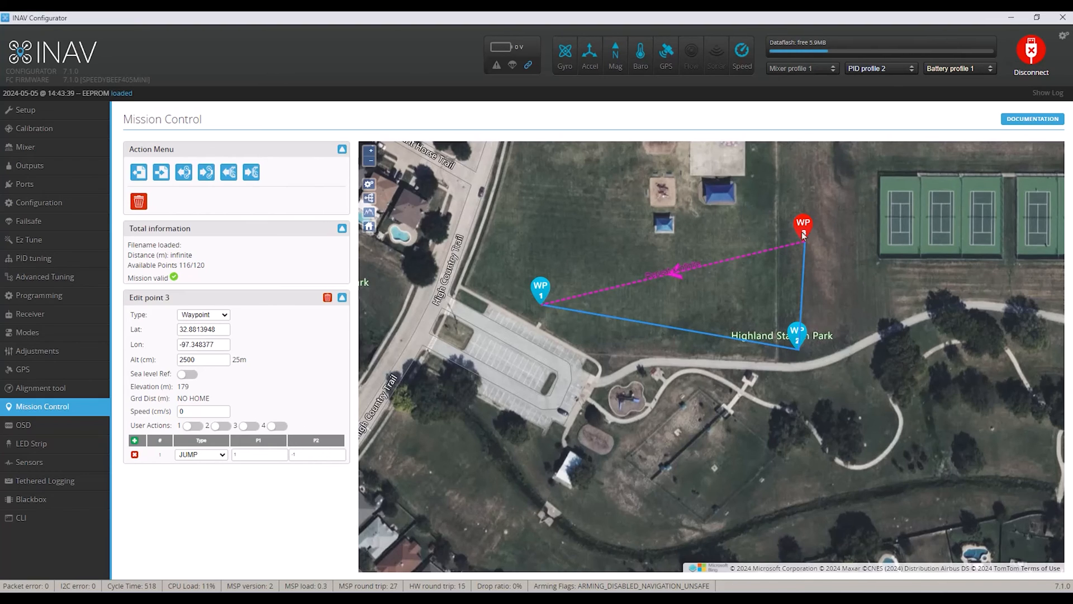
mouse_move(596, 315)
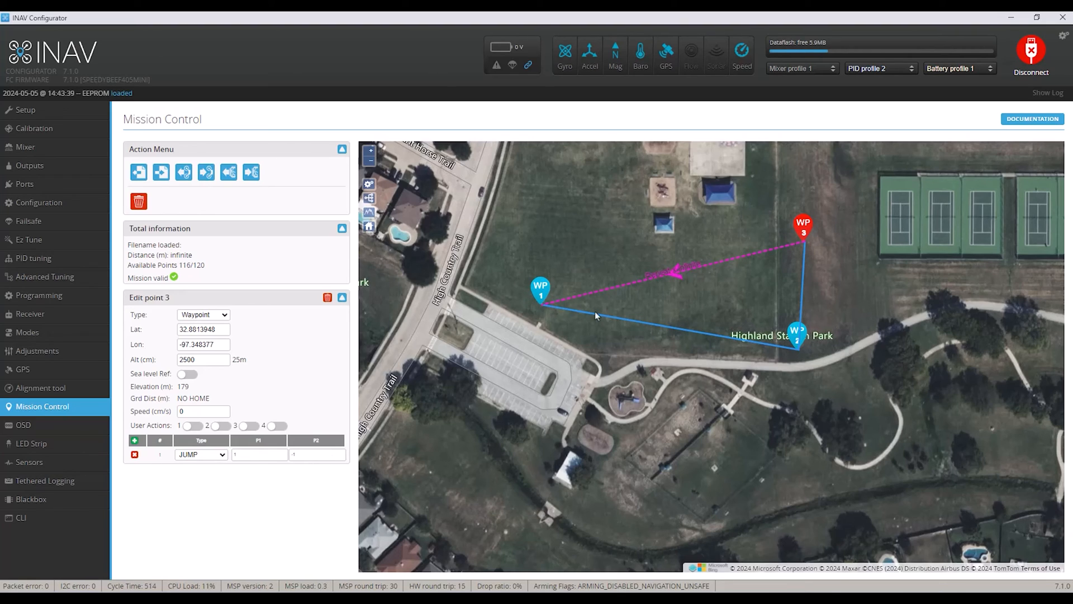
mouse_move(457, 302)
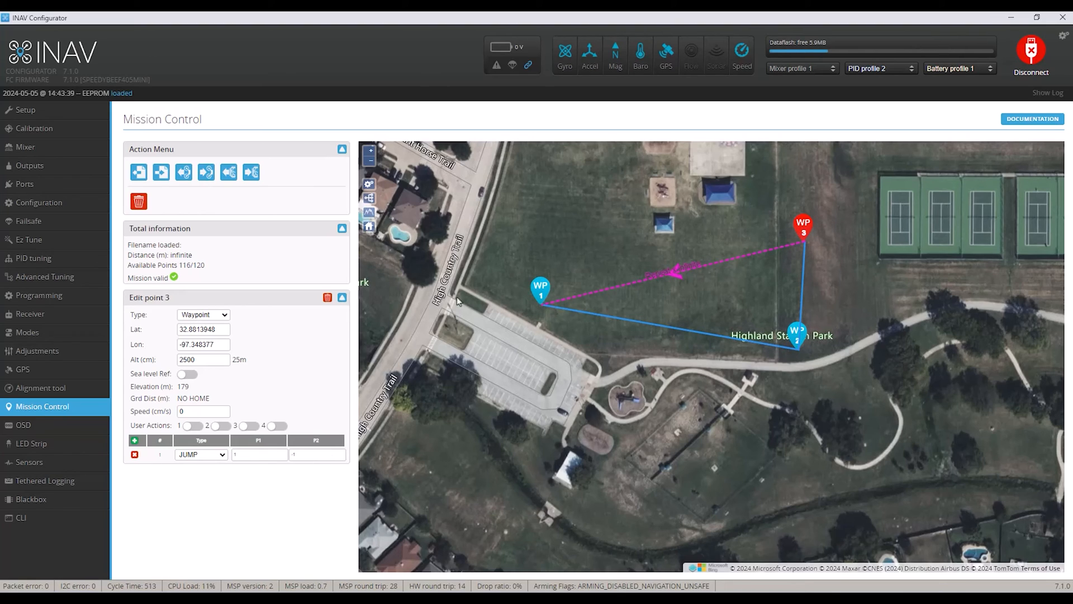
mouse_move(206, 172)
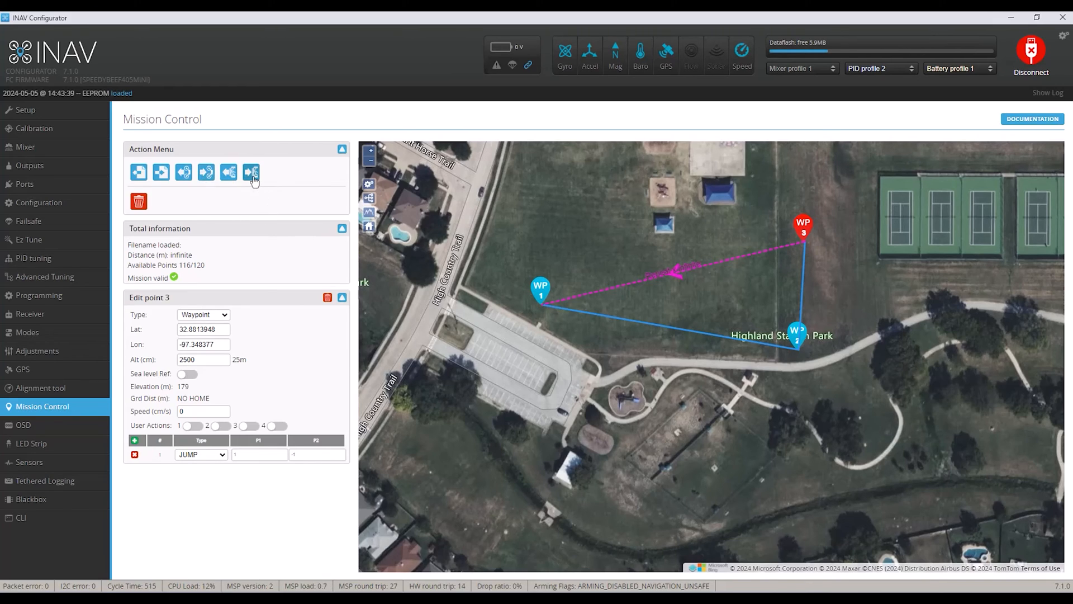
mouse_move(250, 172)
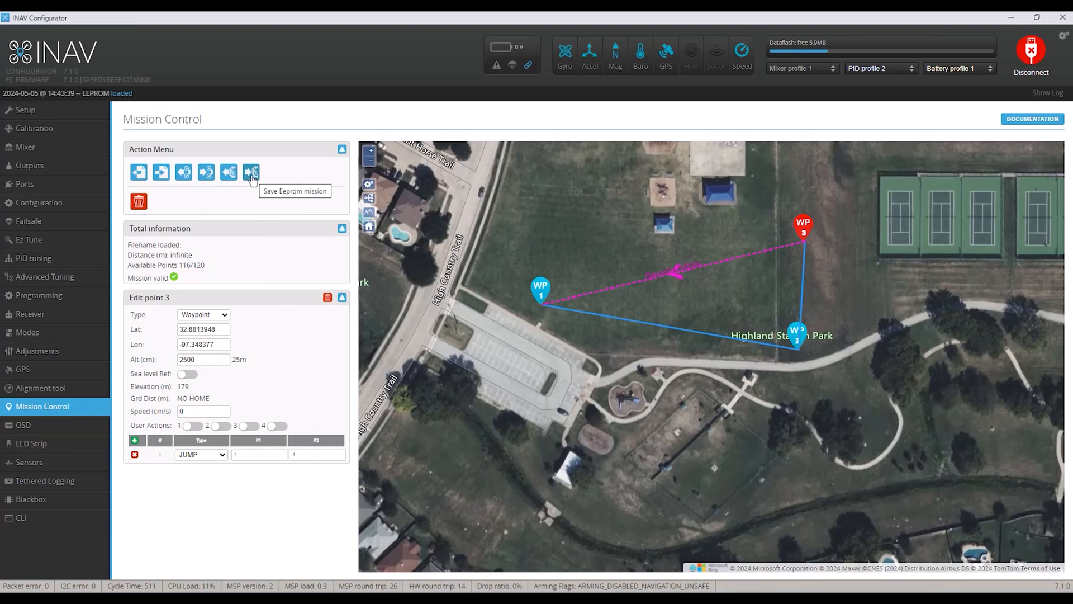
mouse_move(250, 178)
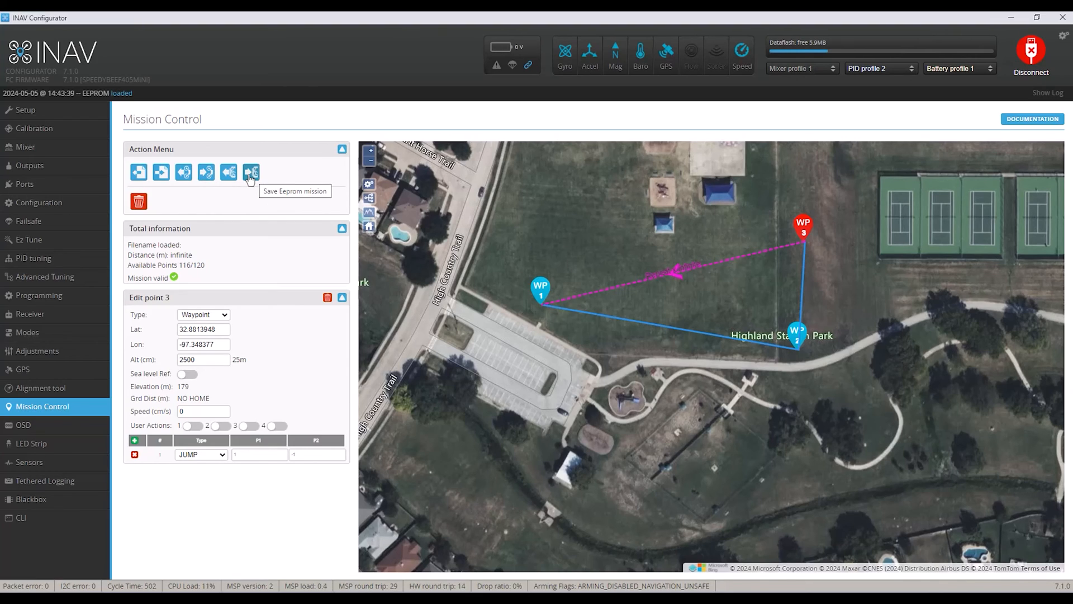